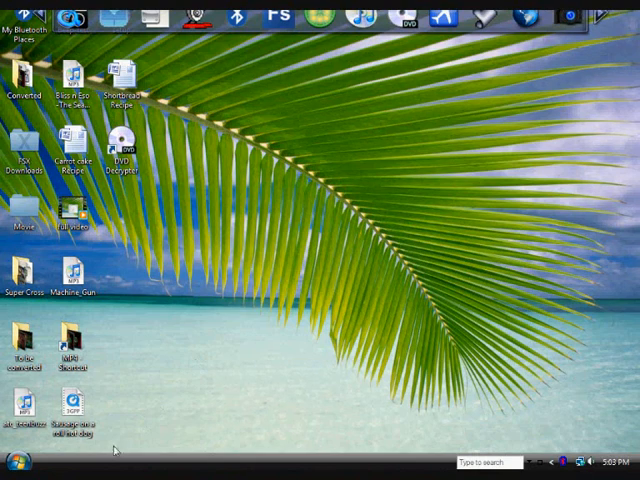
Step: Launch Internet Explorer from the Start menu
left_click(18, 462)
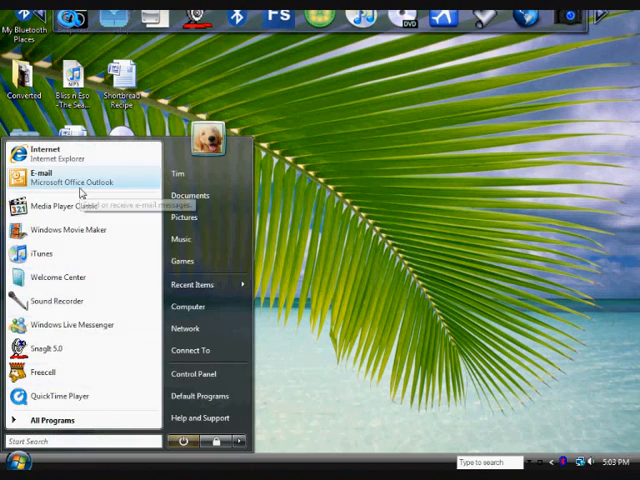
left_click(32, 152)
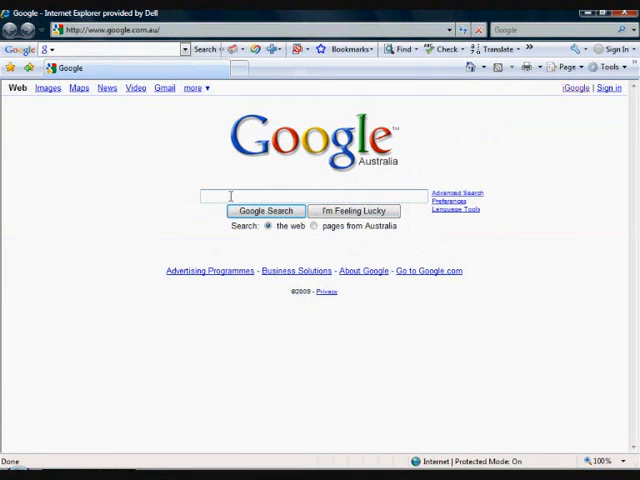
Step: Search Google for 'dvd decrypter download' using the matching suggestion
type("d")
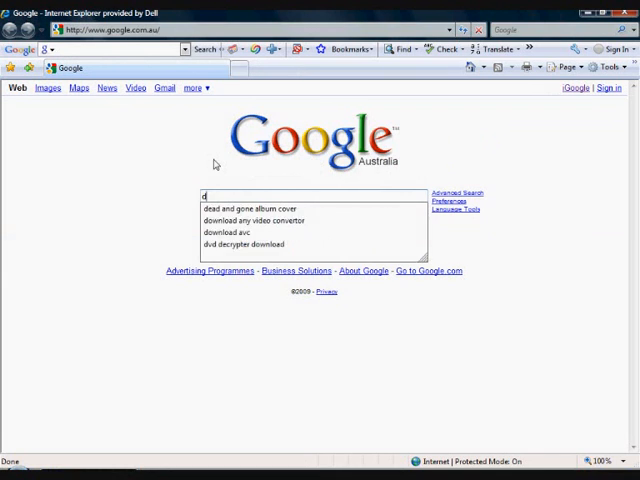
type("vd d")
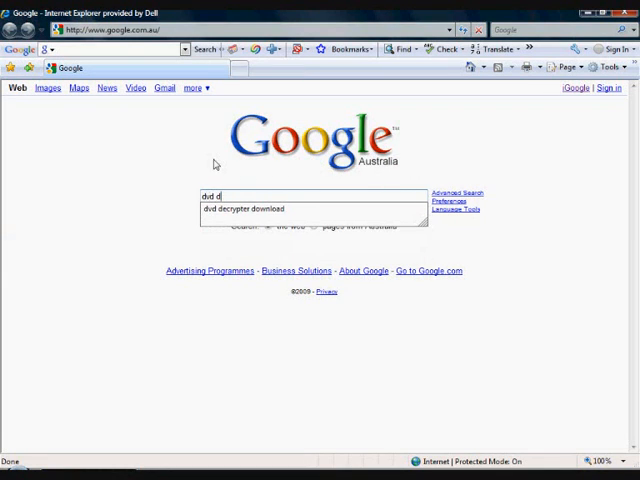
type("ecrypter")
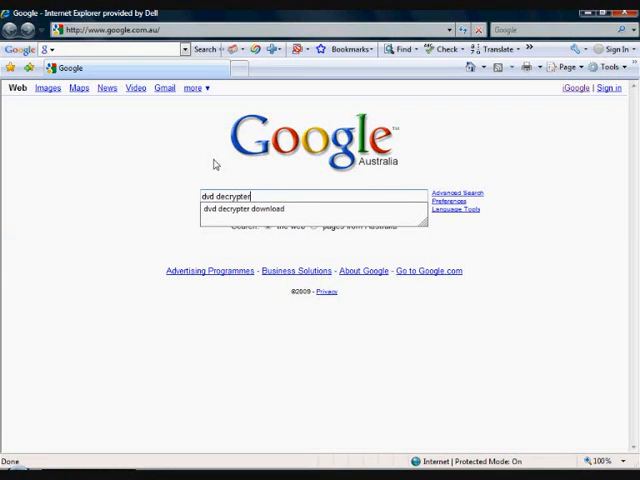
left_click(244, 208)
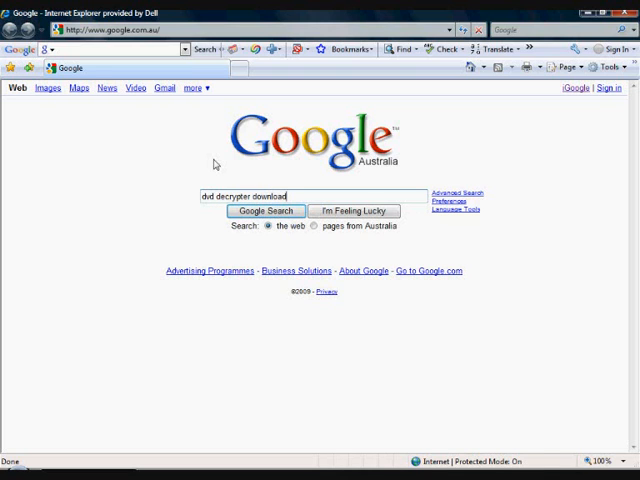
left_click(266, 212)
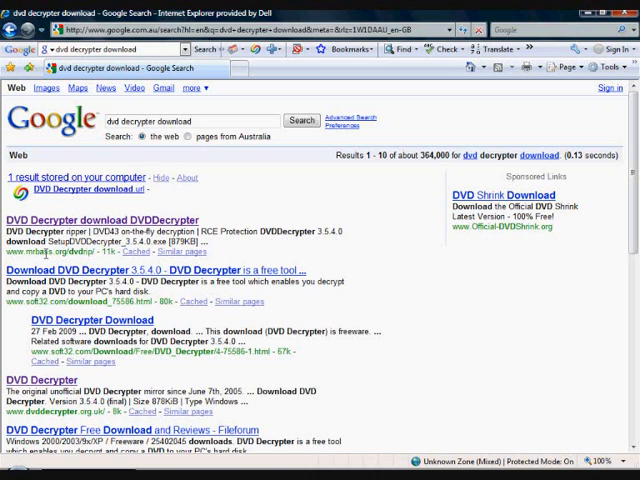
mouse_move(80, 220)
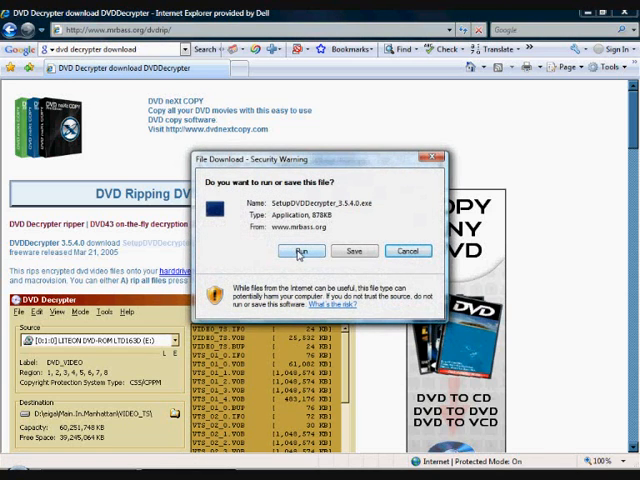
Step: Run the downloaded DVD Decrypter 3.5.4.0 installer from the security warning
left_click(304, 252)
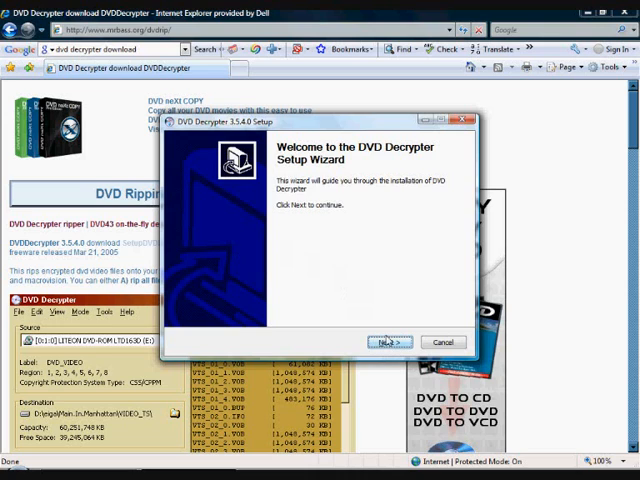
Step: Reinstall DVD Decrypter with default components and folder, answer the update prompt, and launch it
left_click(388, 342)
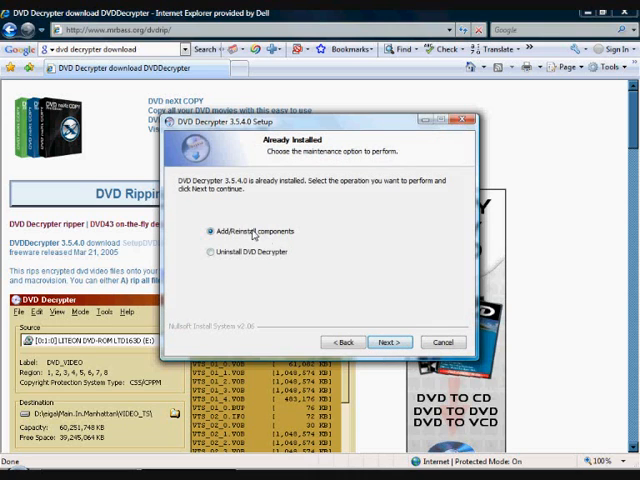
mouse_move(264, 238)
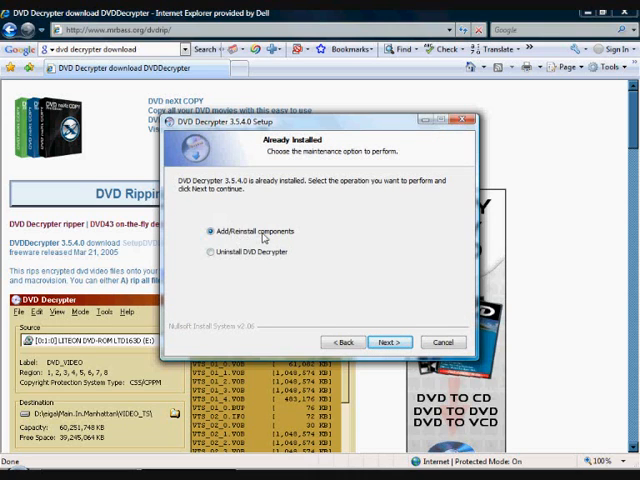
left_click(388, 342)
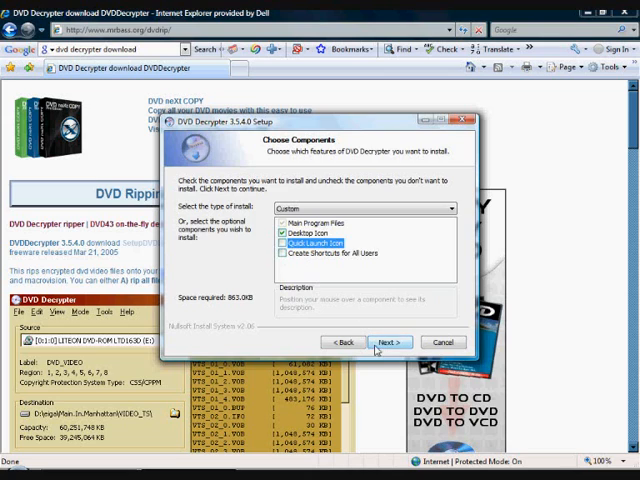
left_click(388, 342)
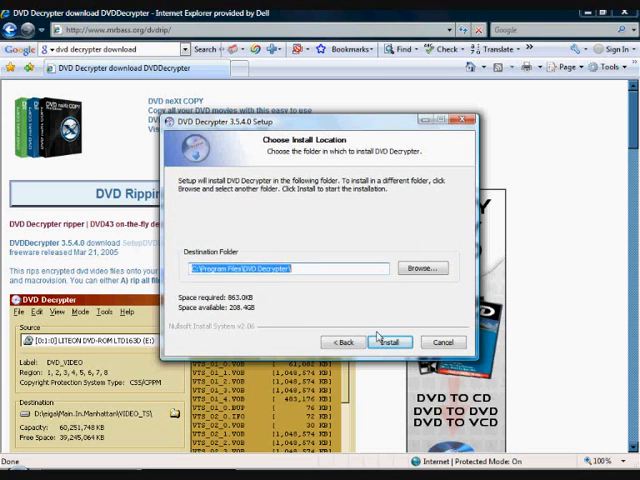
left_click(388, 340)
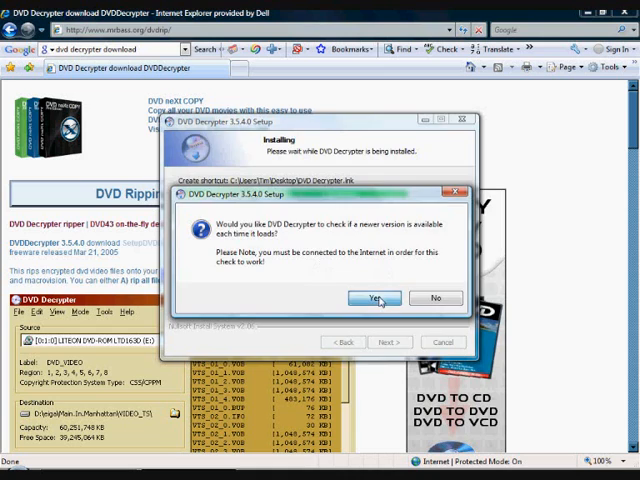
left_click(374, 298)
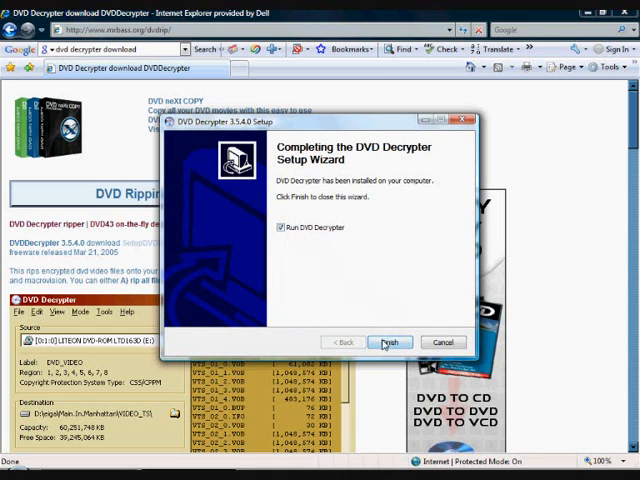
left_click(390, 342)
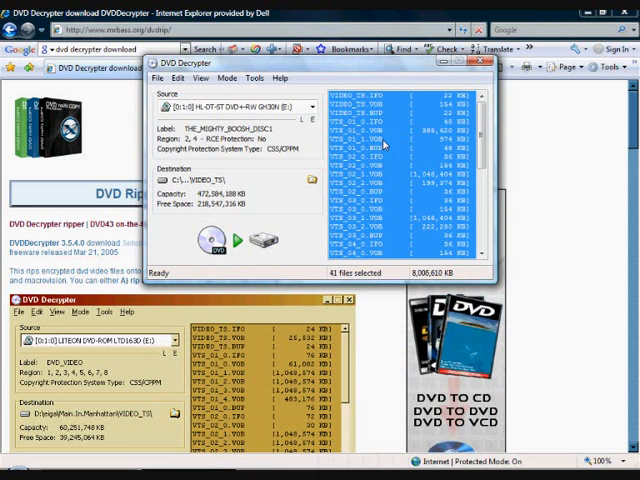
Step: Bring up the Browse For Folder dialog for the rip destination
scroll("down", 3)
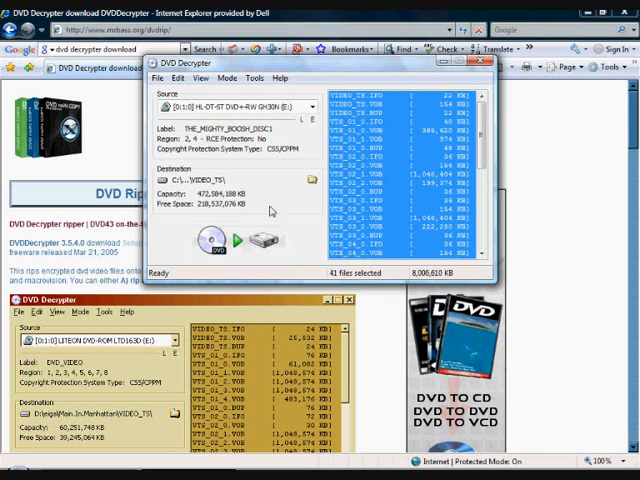
left_click(312, 180)
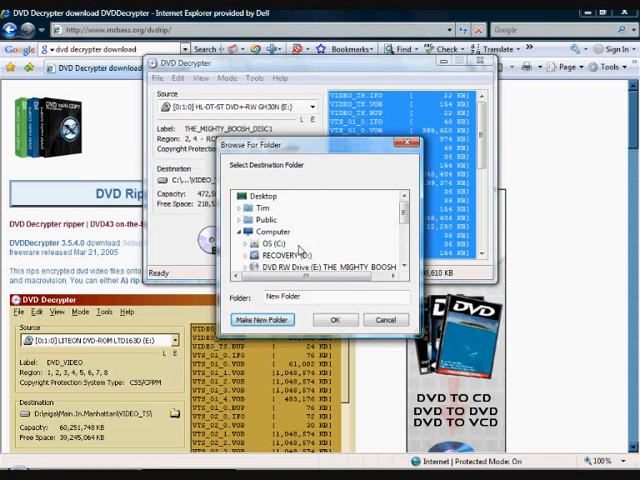
Step: Choose the Desktop folder as the destination for the ripped files
left_click(264, 208)
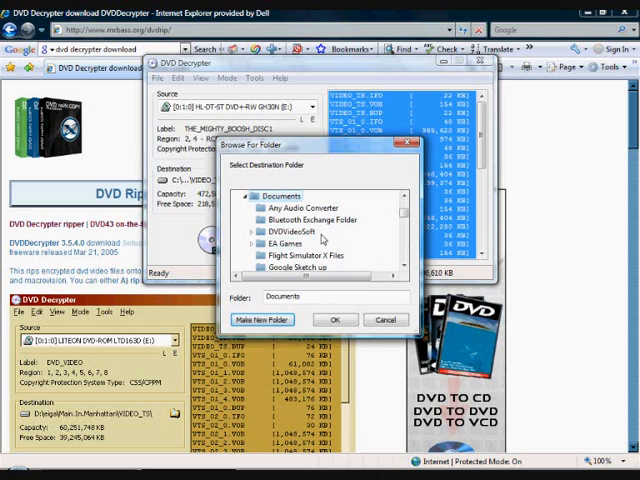
scroll("down", 3)
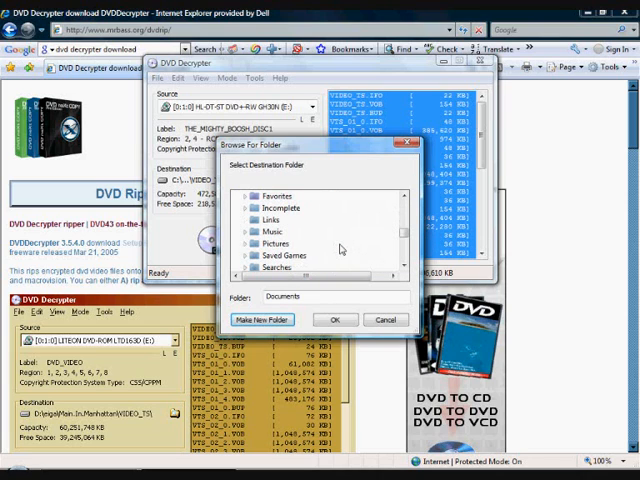
scroll("down", 3)
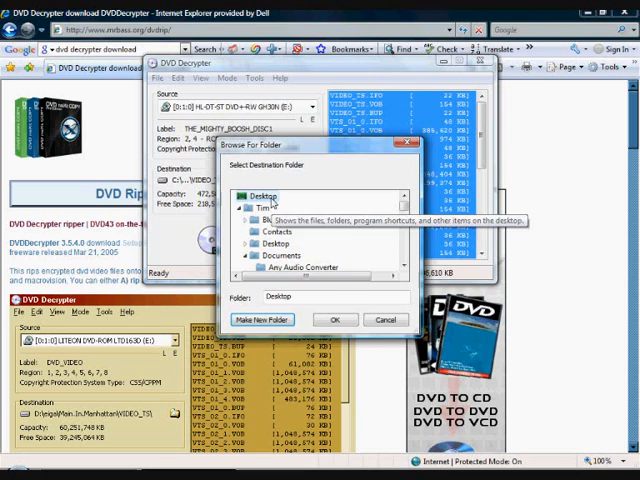
left_click(336, 320)
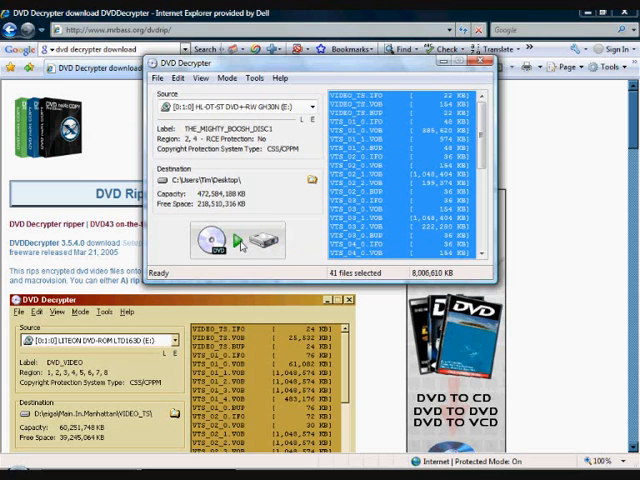
Step: Decrypt the DVD's VOB and IFO files to the Desktop and reveal them there
left_click(228, 240)
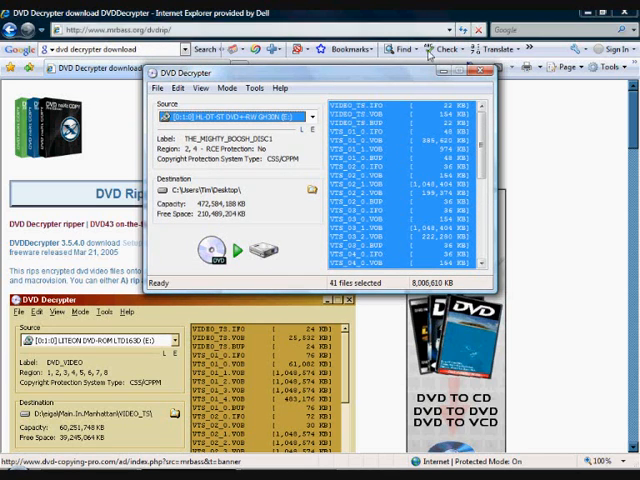
left_click(476, 72)
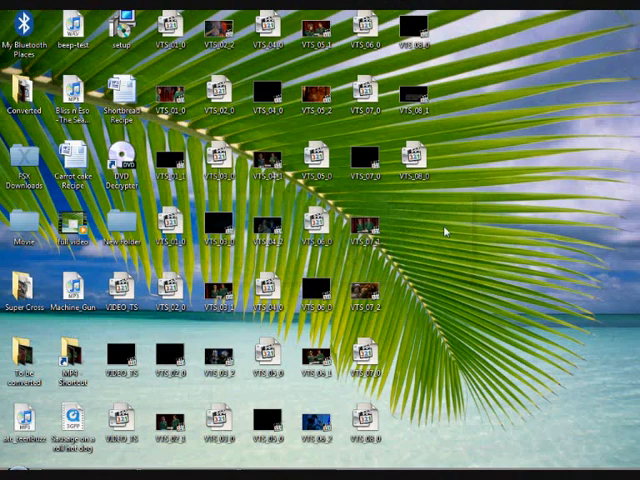
mouse_move(284, 250)
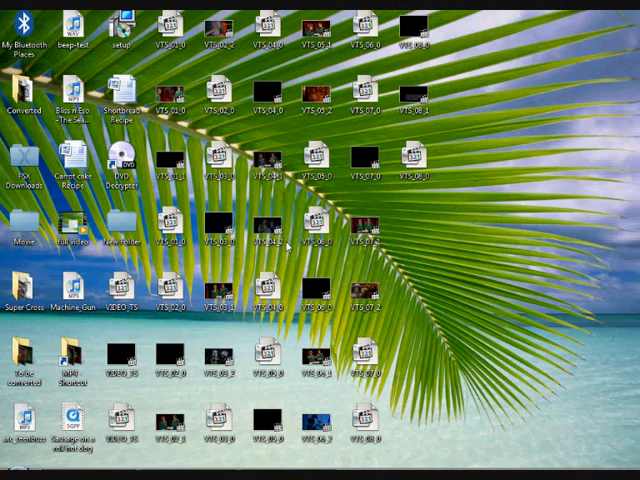